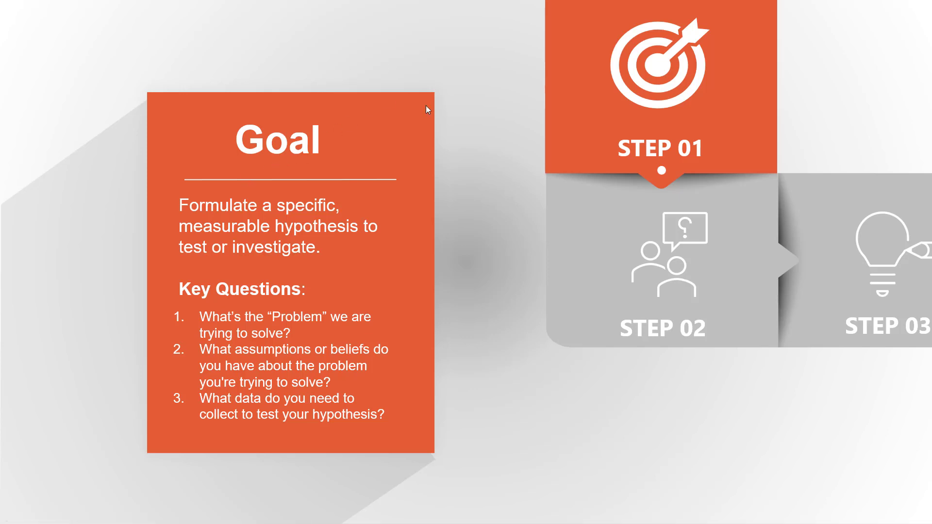
{"action": "mouse_move", "coordinate": [450, 109]}
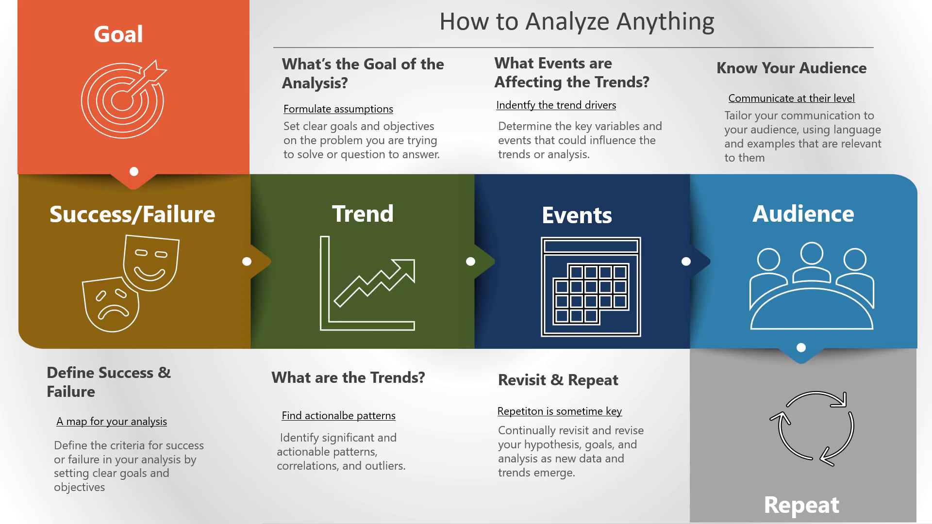
{"action": "mouse_move", "coordinate": [168, 379]}
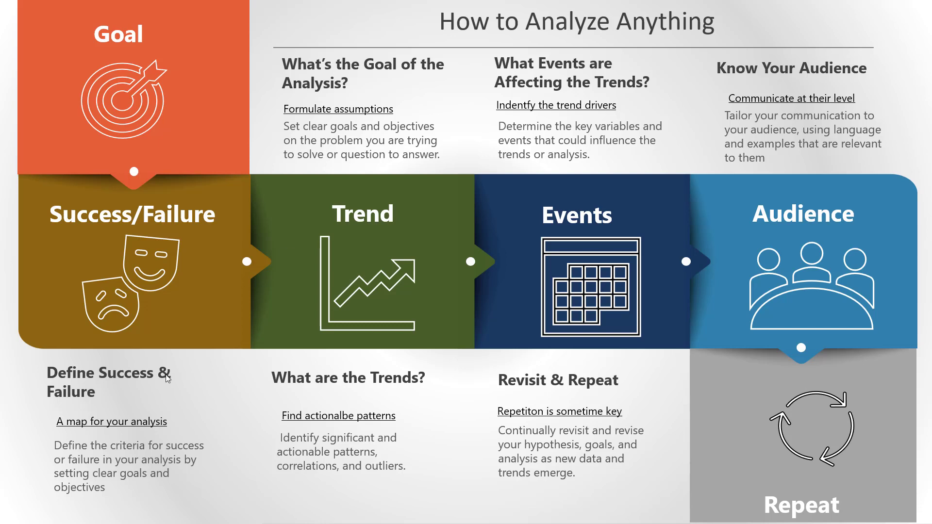
{"action": "mouse_move", "coordinate": [407, 413]}
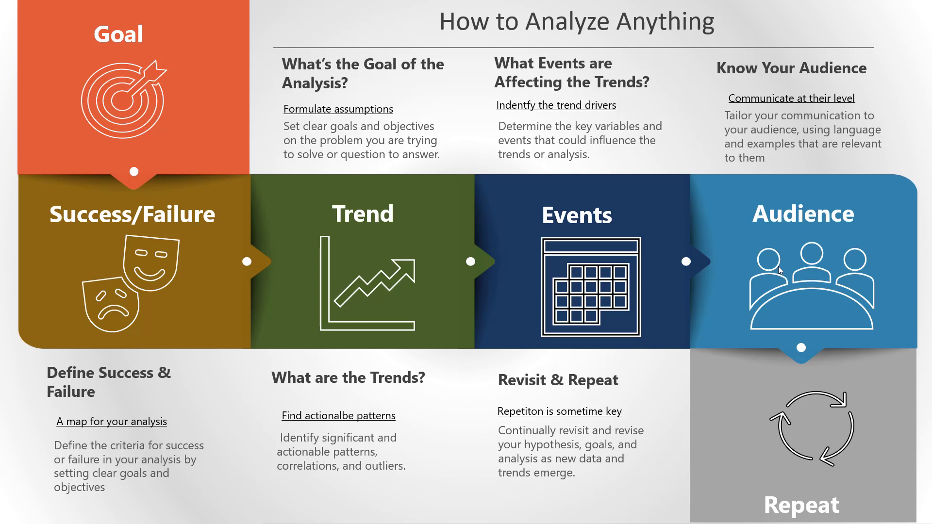
{"action": "mouse_move", "coordinate": [537, 292]}
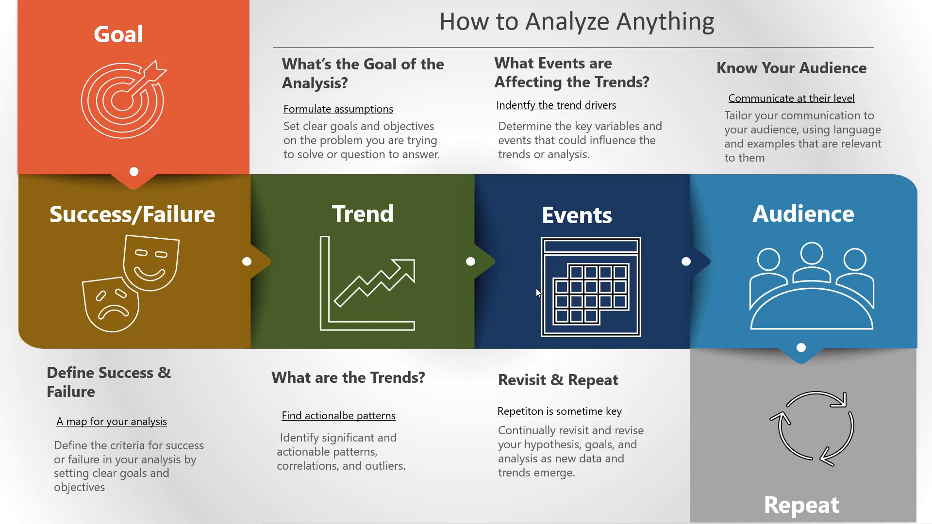
{"action": "mouse_move", "coordinate": [280, 198]}
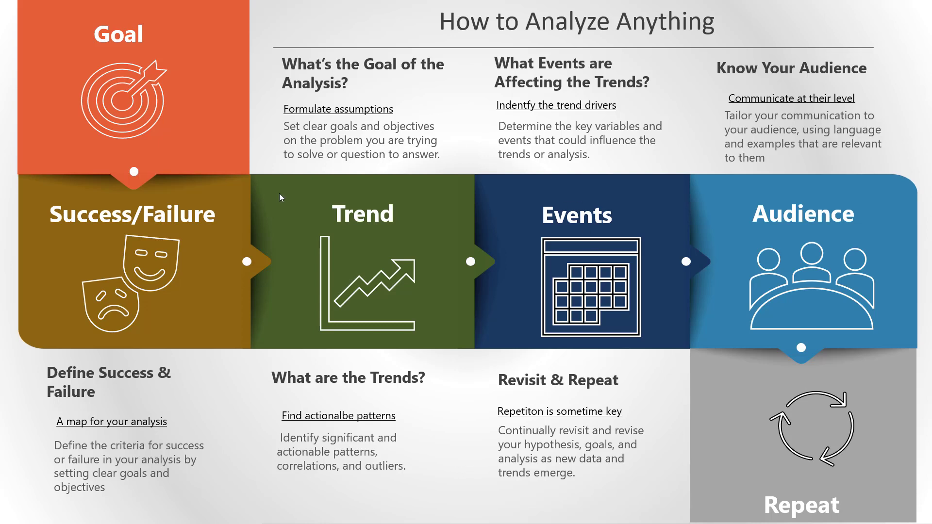
{"action": "mouse_move", "coordinate": [486, 462]}
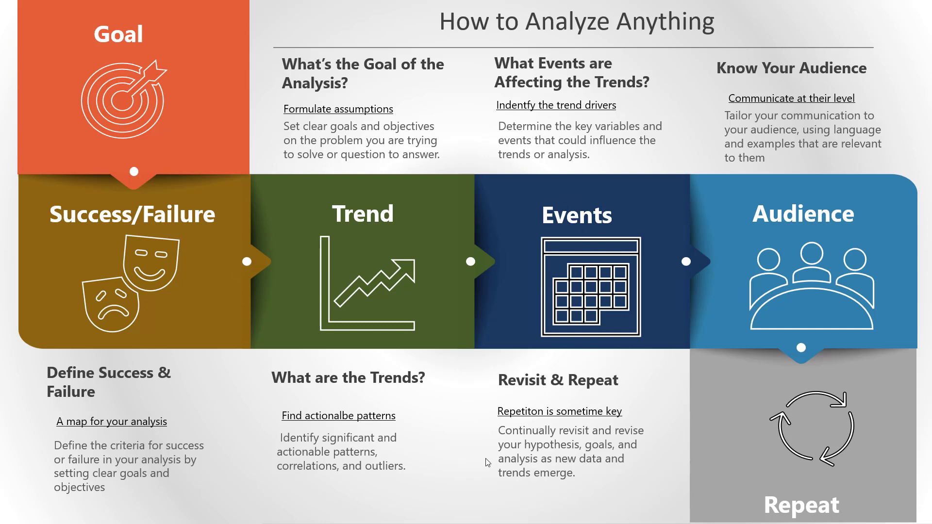
{"action": "mouse_move", "coordinate": [493, 455]}
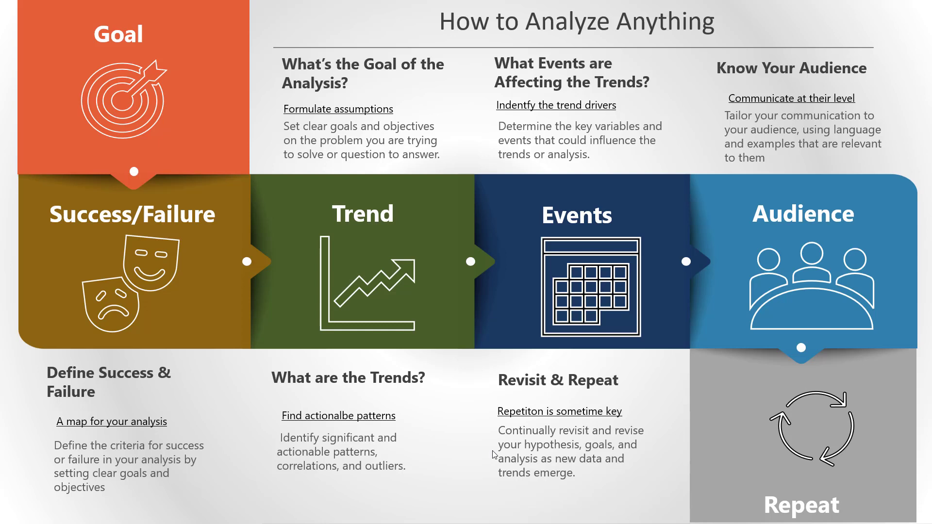
{"action": "mouse_move", "coordinate": [500, 402]}
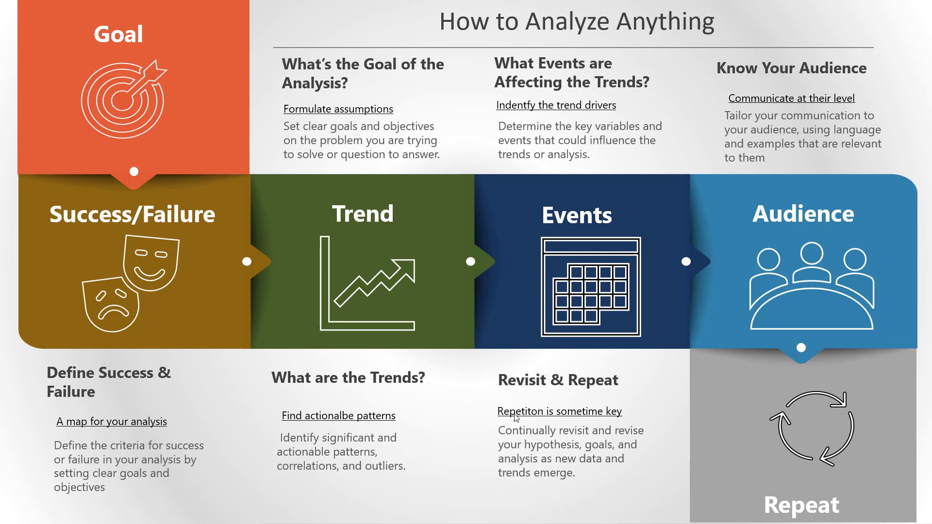
{"action": "mouse_move", "coordinate": [518, 434]}
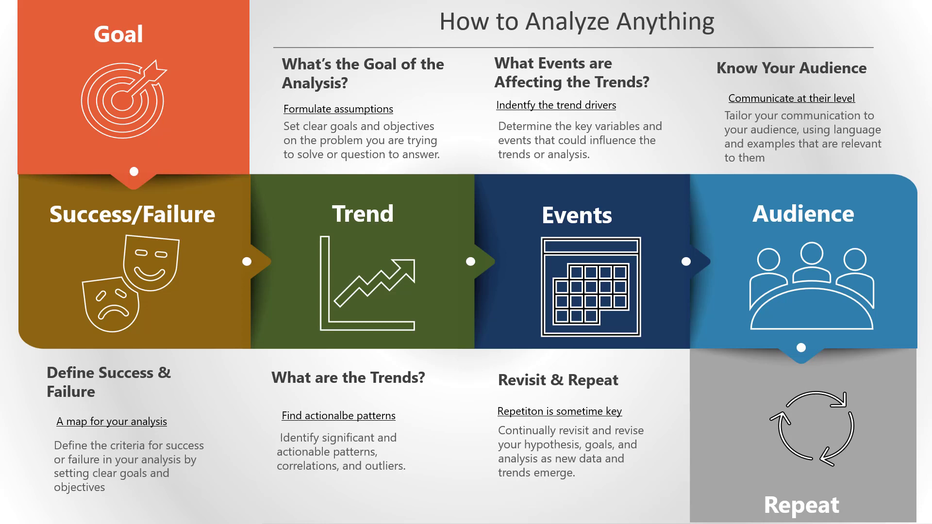
{"action": "mouse_move", "coordinate": [267, 147]}
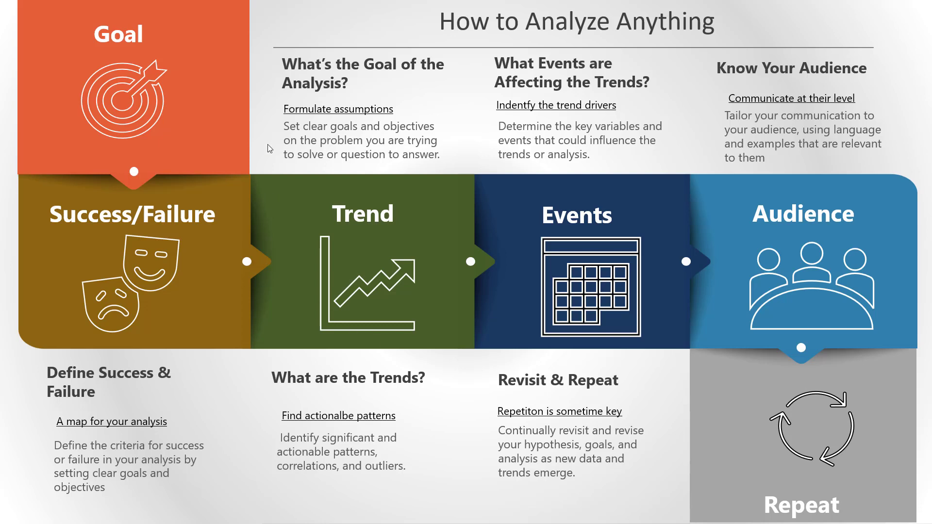